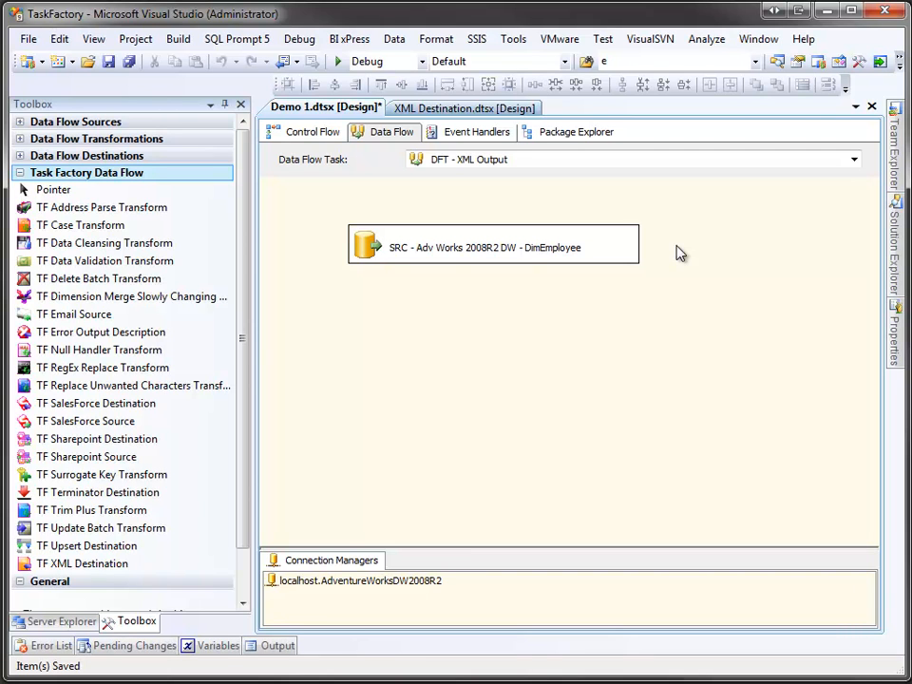
mouse_move(404, 247)
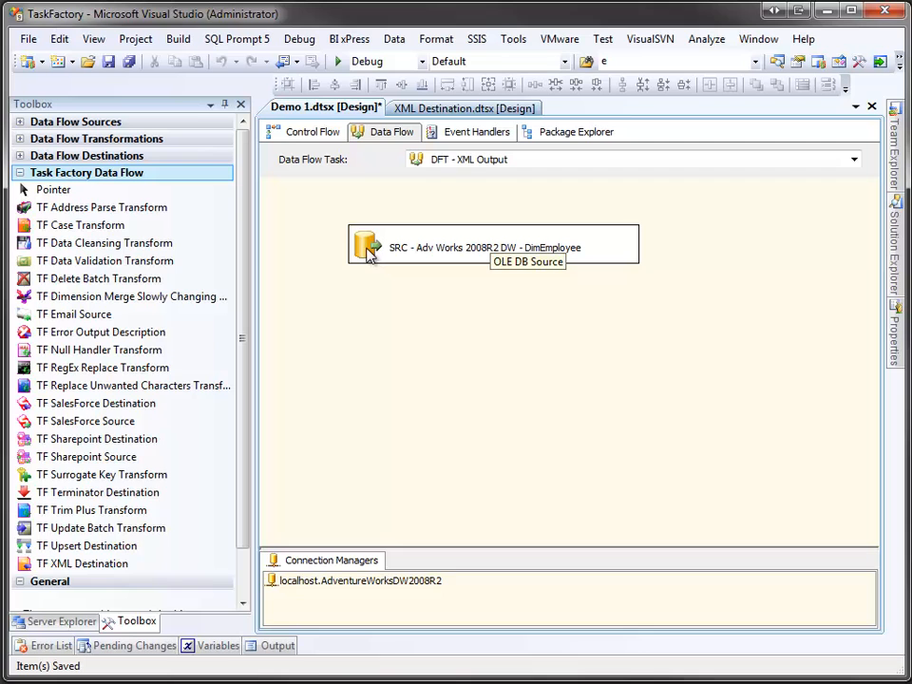
- Review the DimEmployee source's columns, then close its settings
double_click(485, 247)
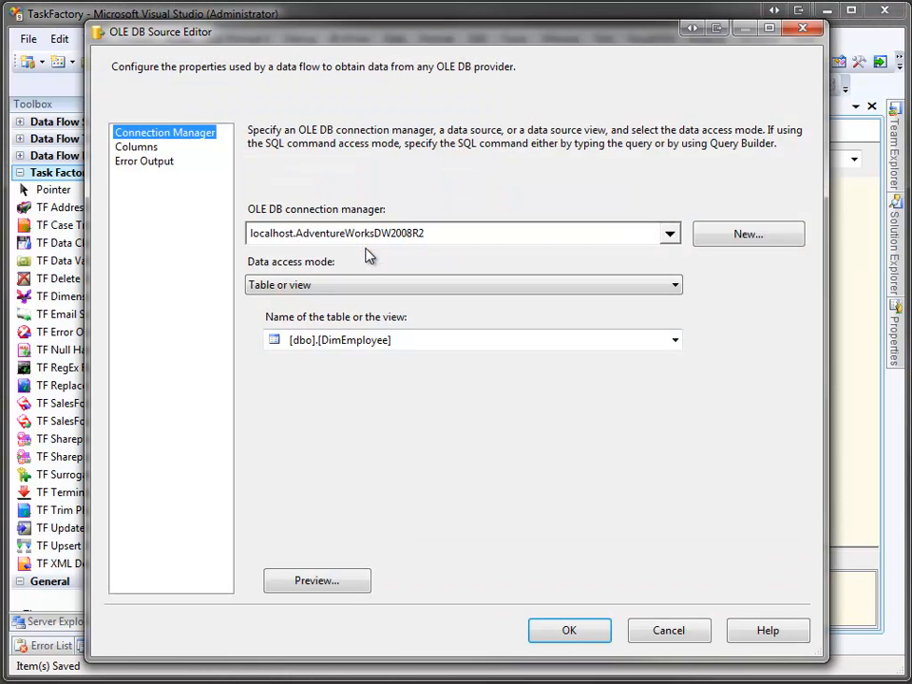
left_click(136, 147)
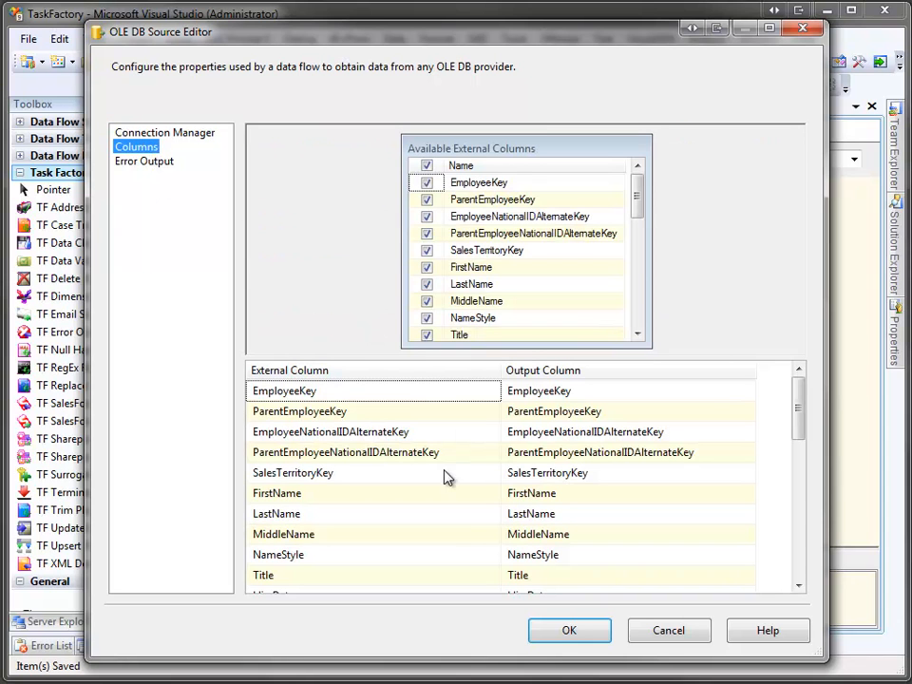
left_click(569, 630)
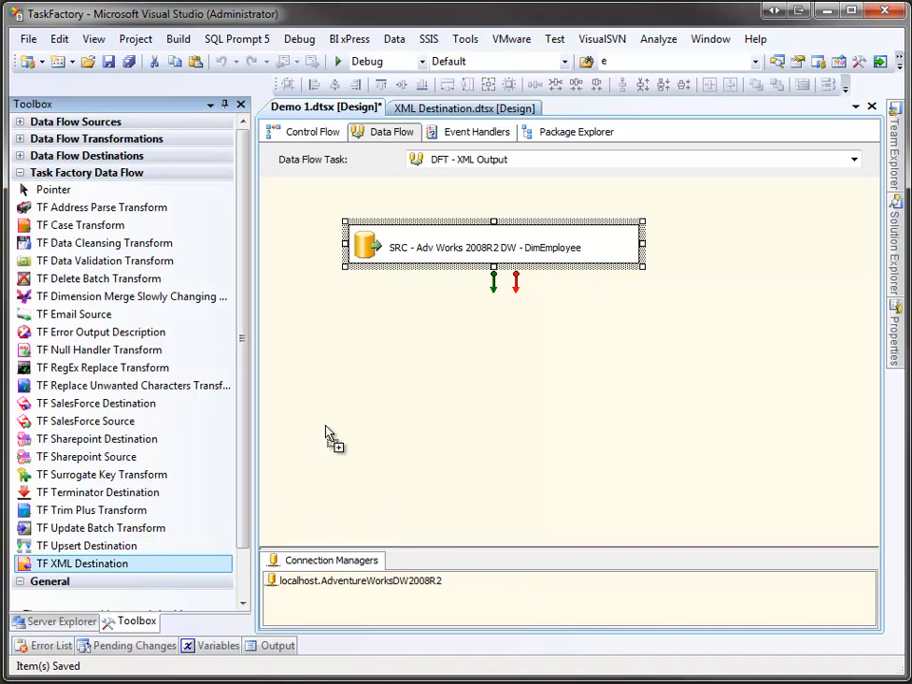
- Add a TF XML Destination below the DimEmployee source and connect the source output to it
left_click_drag(82, 564, 415, 344)
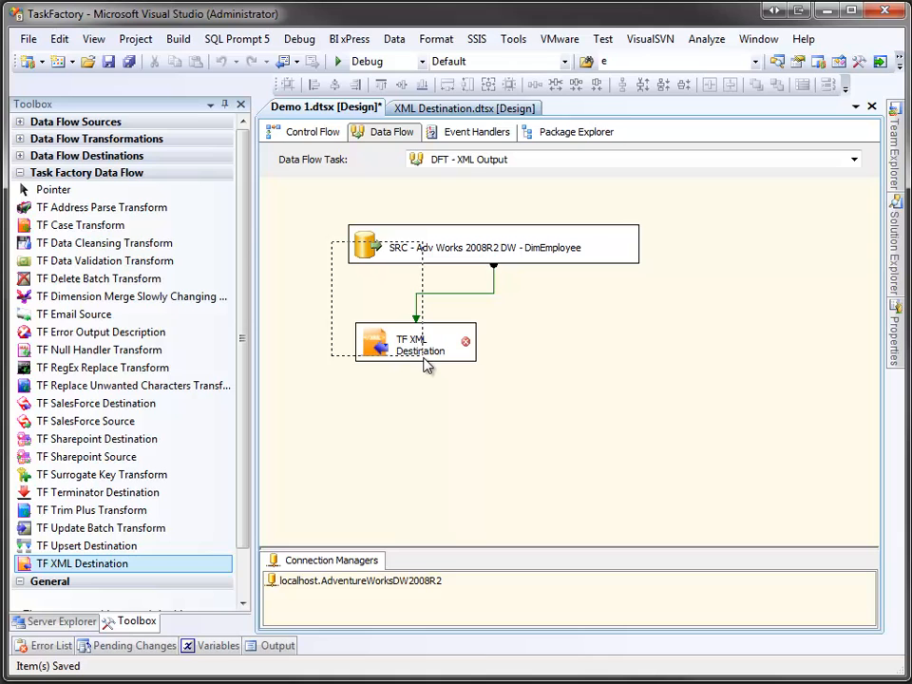
left_click(465, 84)
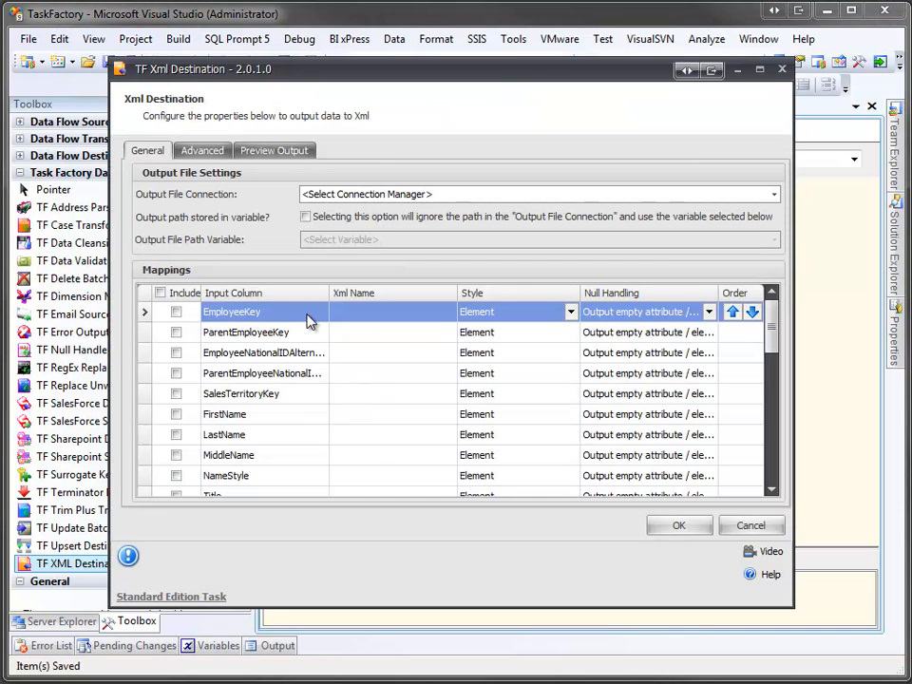
mouse_move(276, 214)
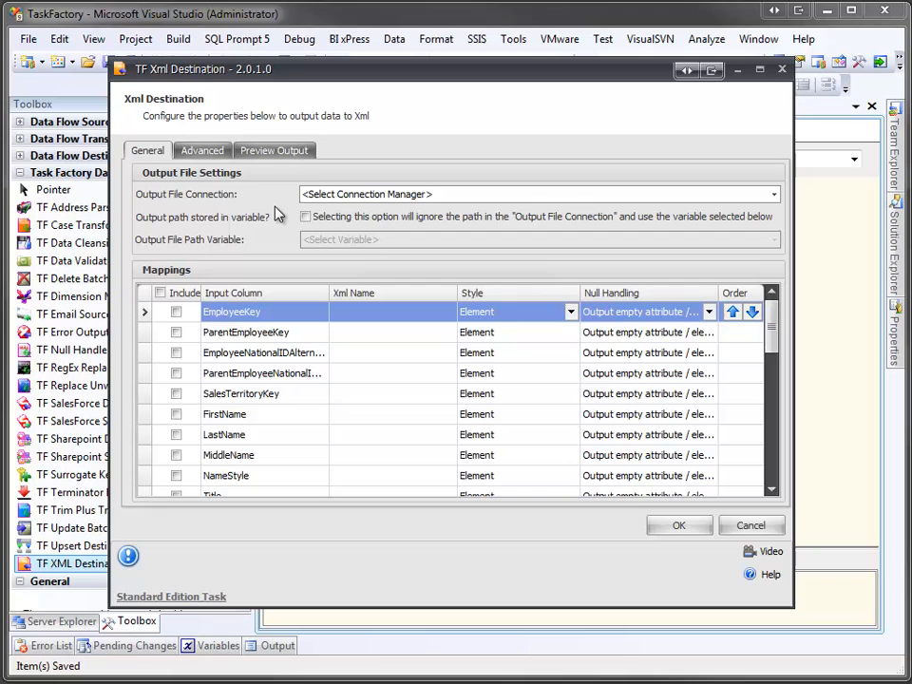
mouse_move(320, 202)
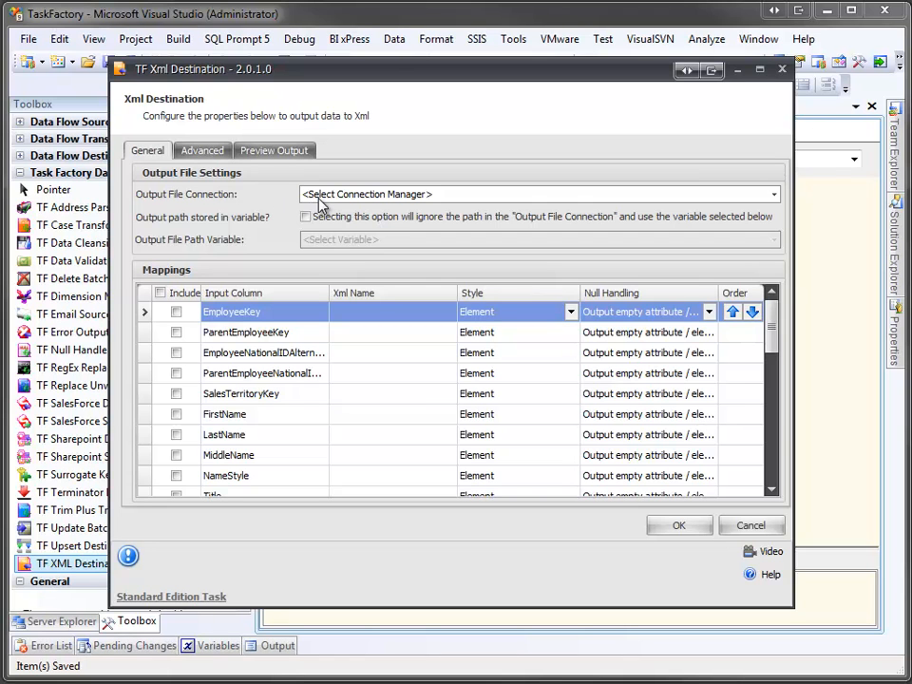
- Set the XML destination's Output File Connection to <Create New FILE Connection...>
left_click(772, 194)
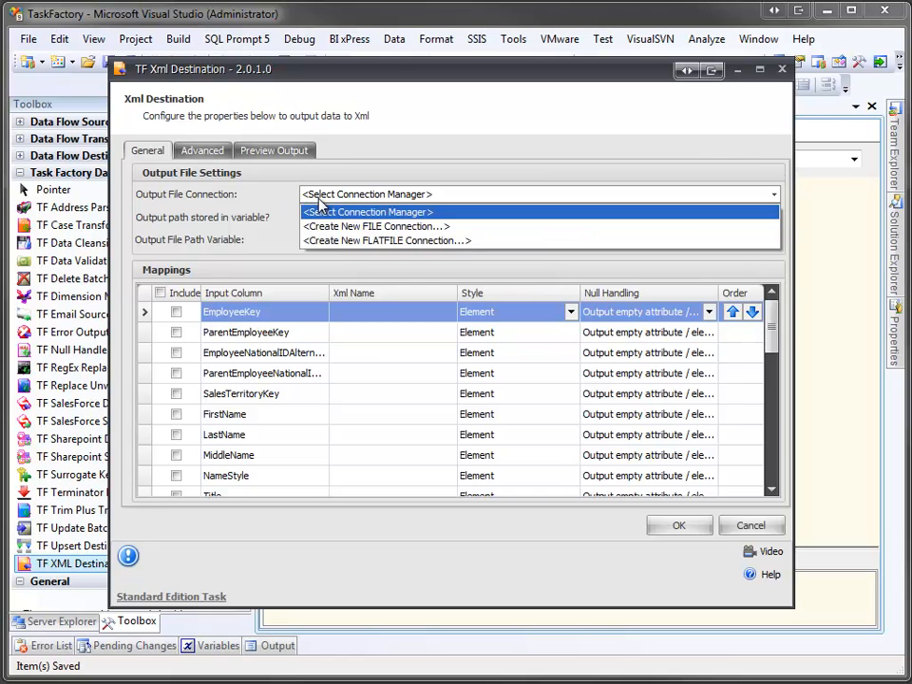
left_click(375, 226)
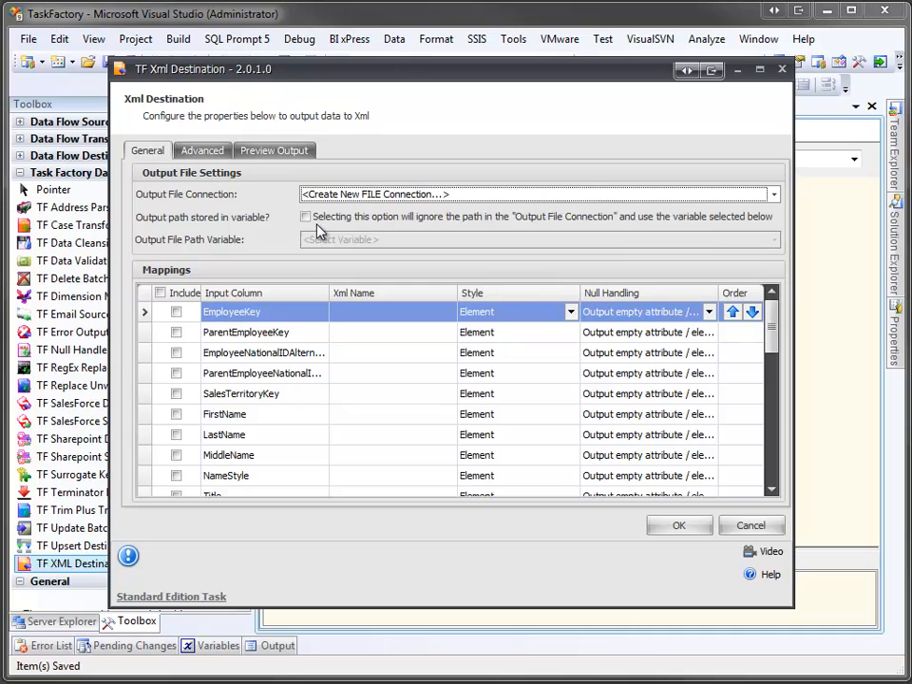
- Set the new file connection's usage type to Create file for XMLOutput.xml and confirm
left_click(770, 194)
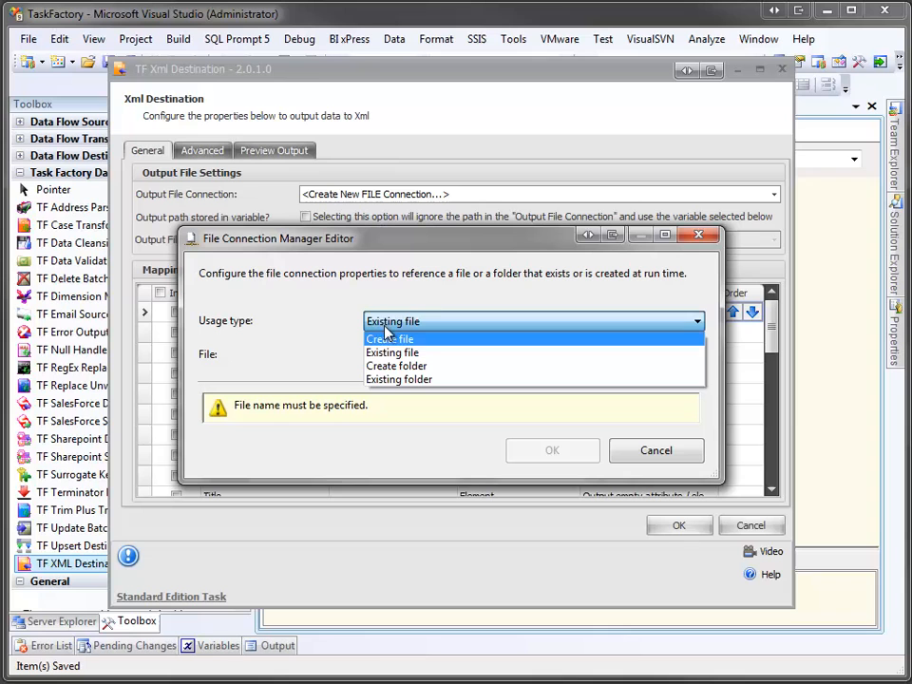
left_click(390, 339)
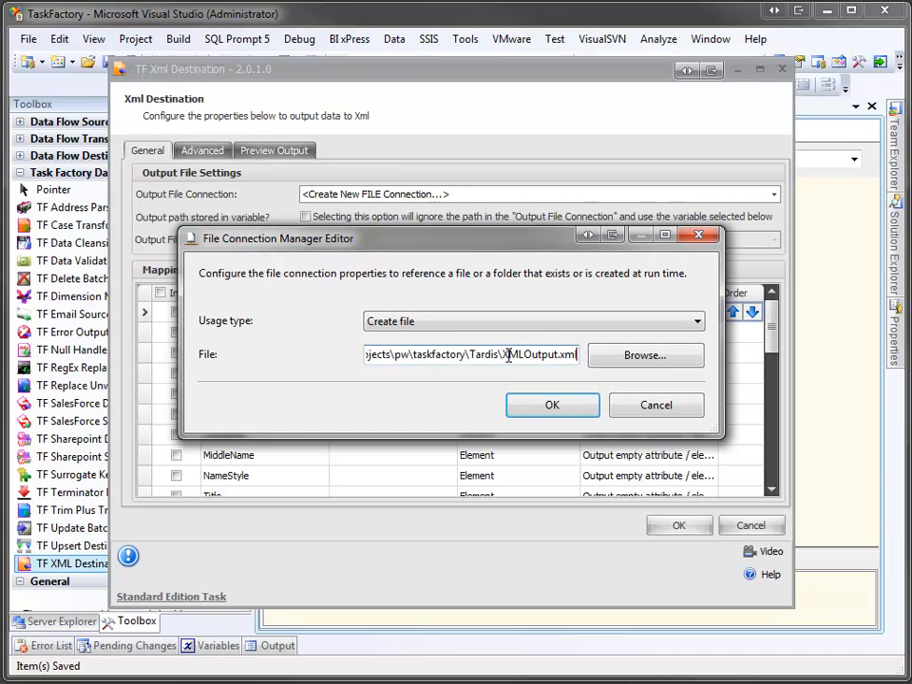
left_click(552, 405)
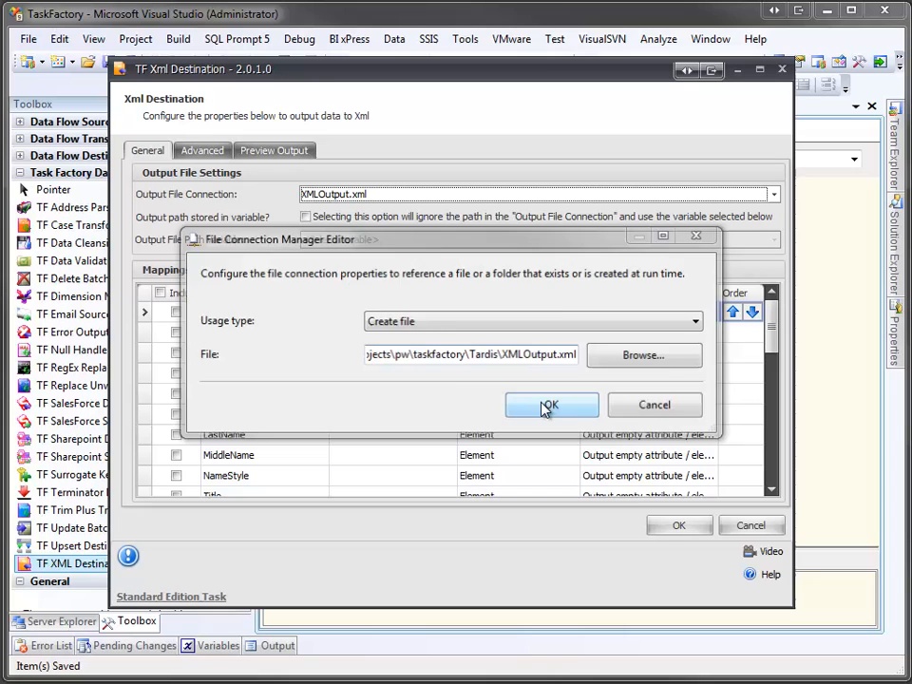
left_click(551, 405)
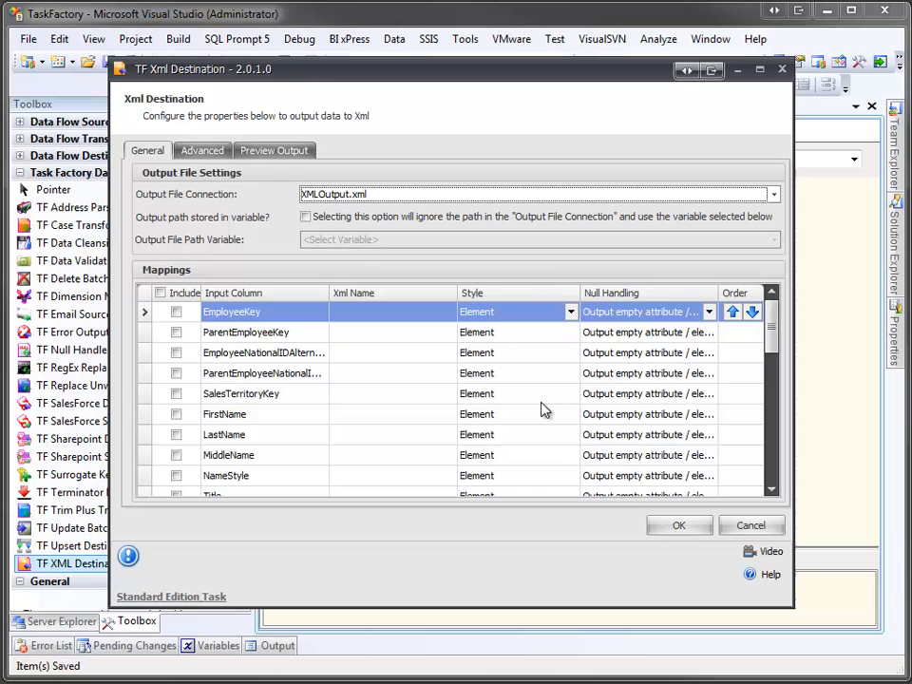
- Enable 'Output path stored in variable?' and select the XMLFile variable as the output path
left_click(306, 217)
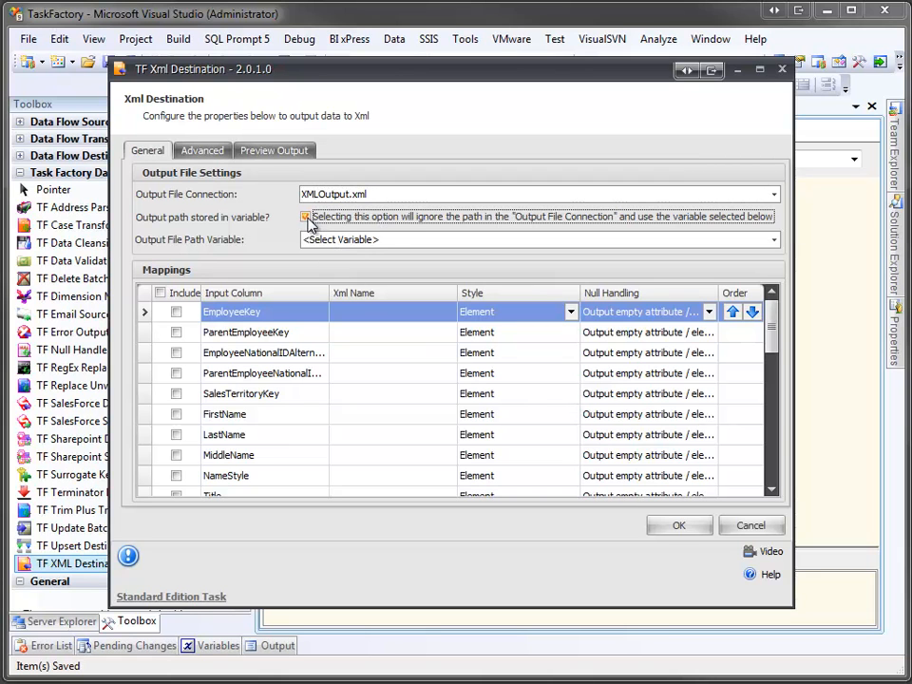
left_click(306, 216)
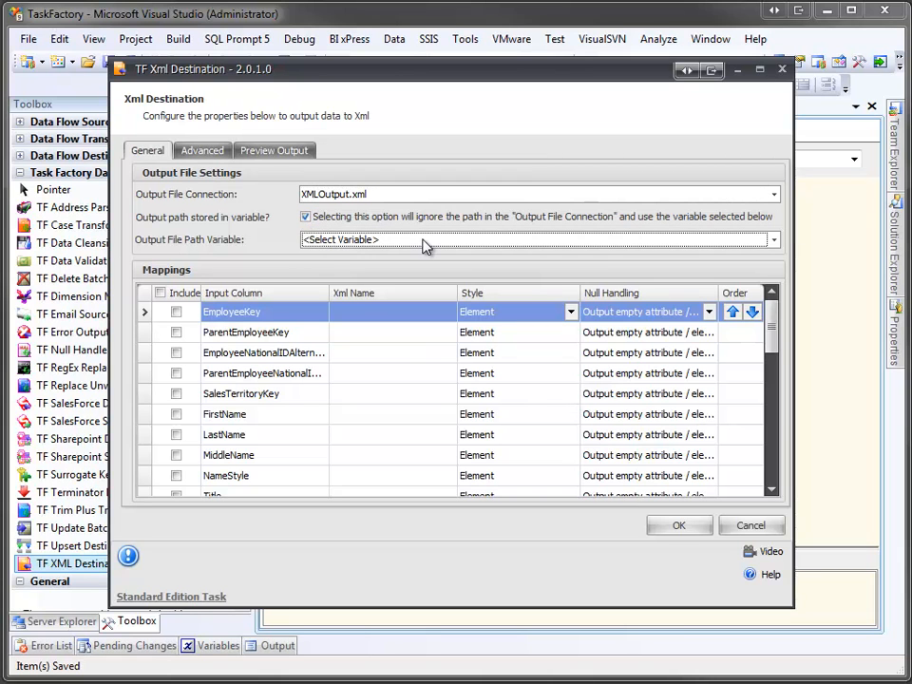
left_click(536, 239)
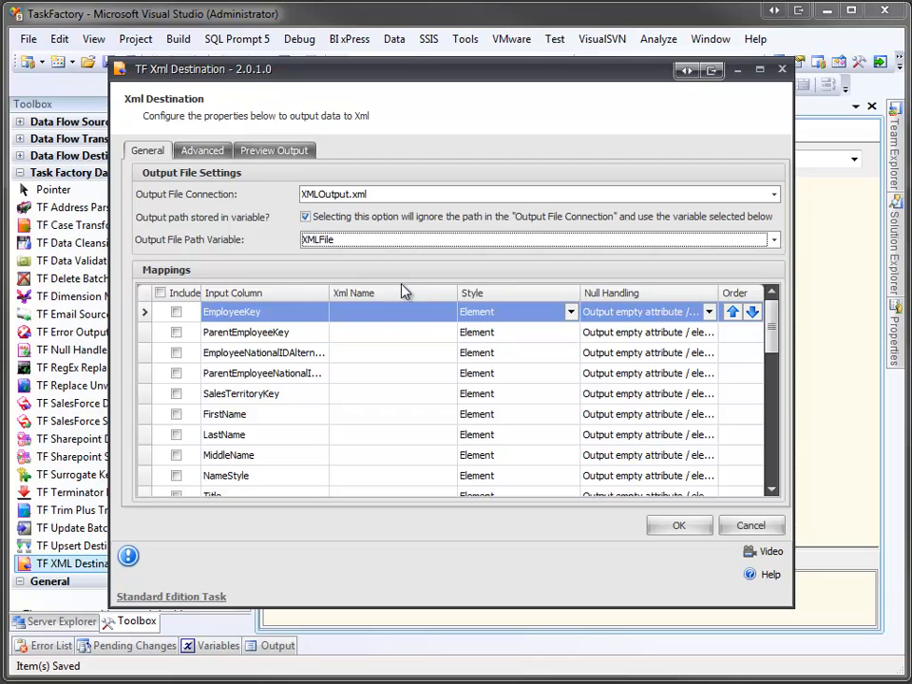
mouse_move(404, 259)
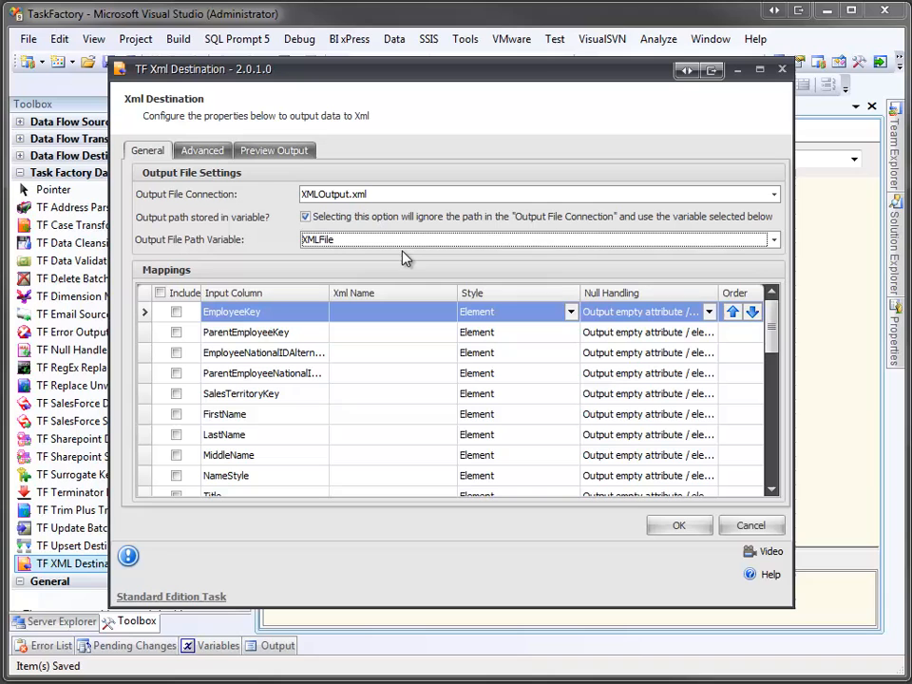
mouse_move(378, 273)
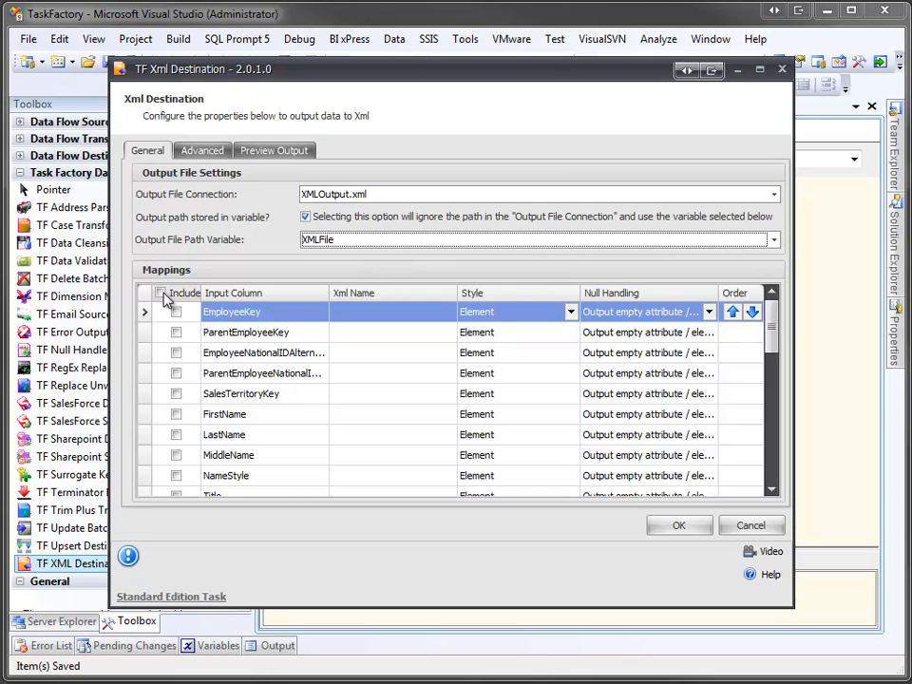
- Include all columns except ParentEmployeeKey, EmployeeNationalIDAlternateKey and ParentEmployeeNationalIDAlternateKey
left_click(162, 292)
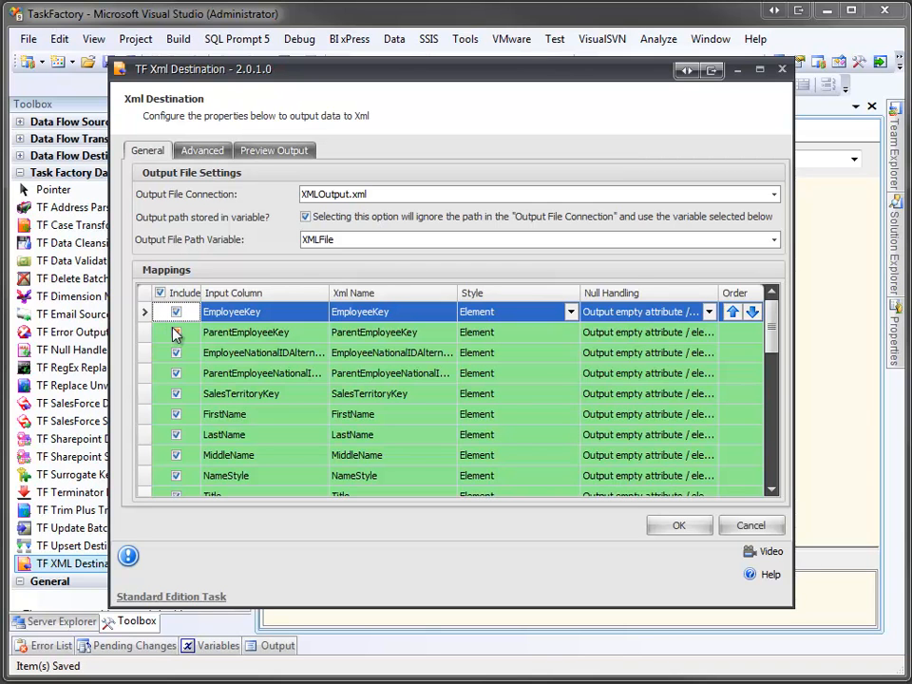
left_click(175, 332)
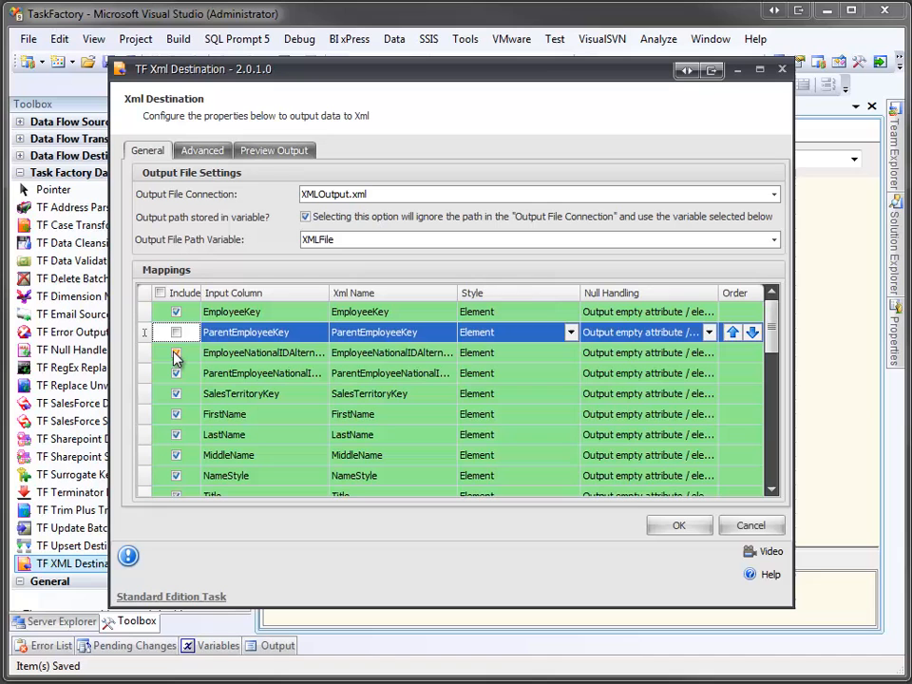
left_click(175, 352)
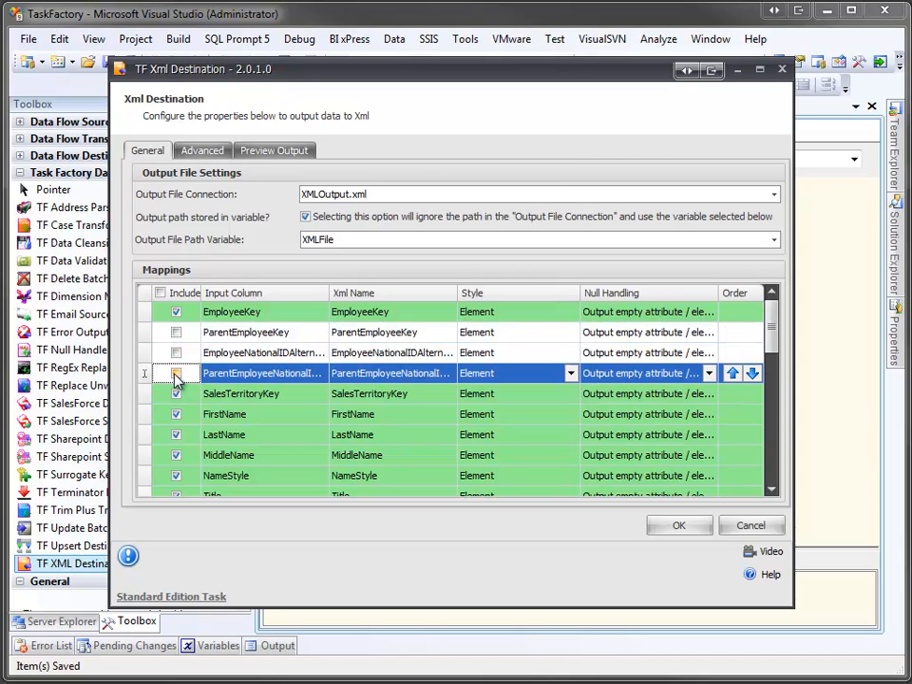
left_click(176, 373)
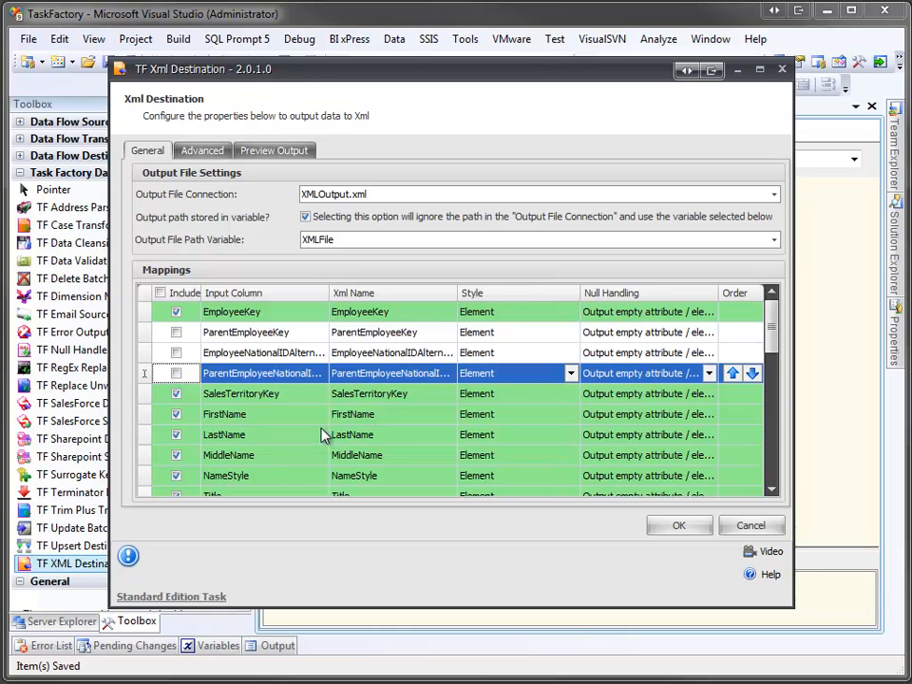
mouse_move(317, 446)
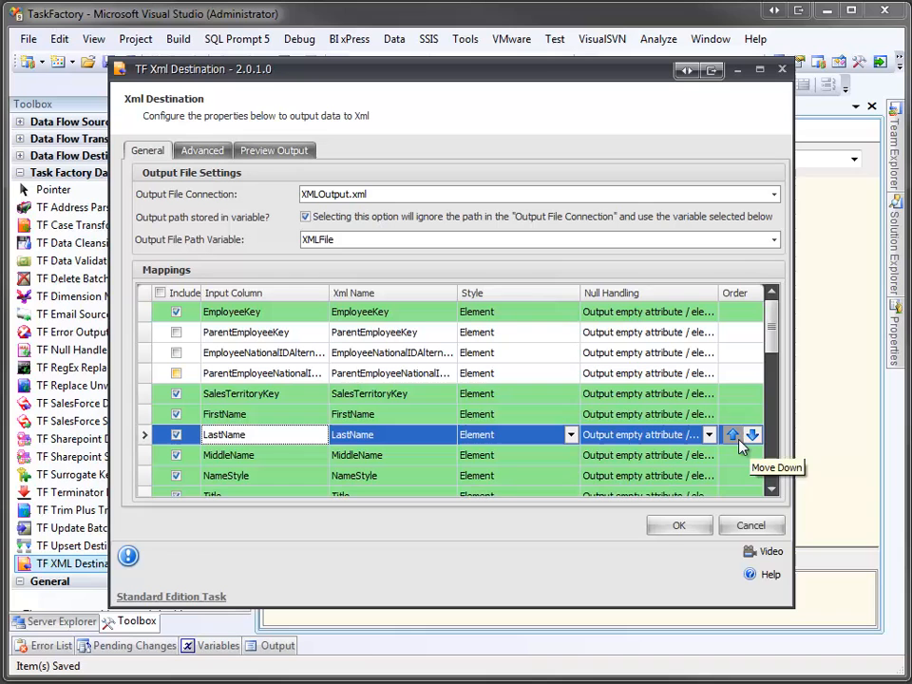
- Move LastName, then FirstName, up to follow EmployeeKey in the mapping order
left_click(732, 434)
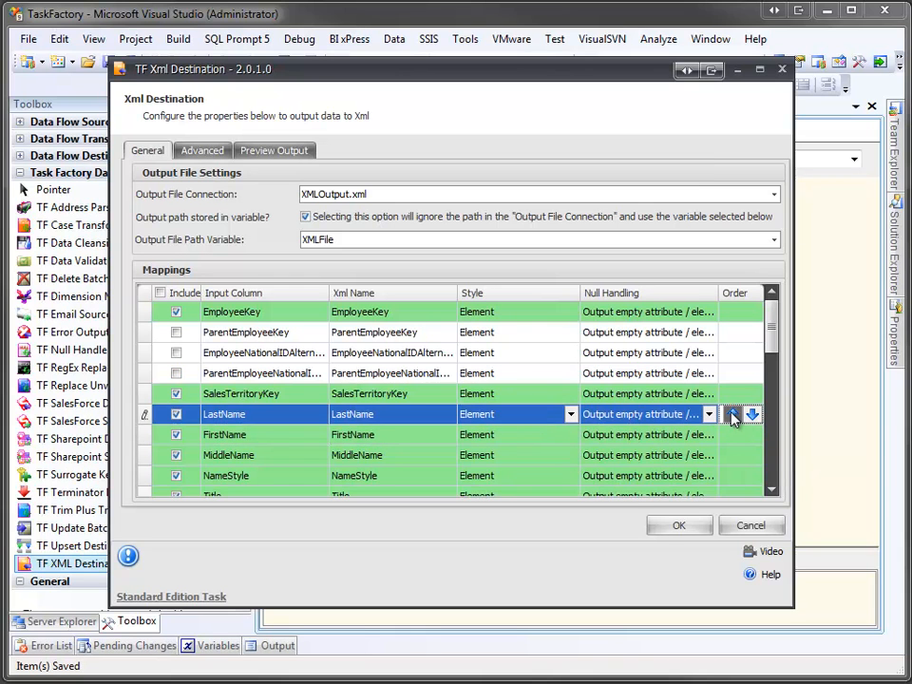
left_click(750, 413)
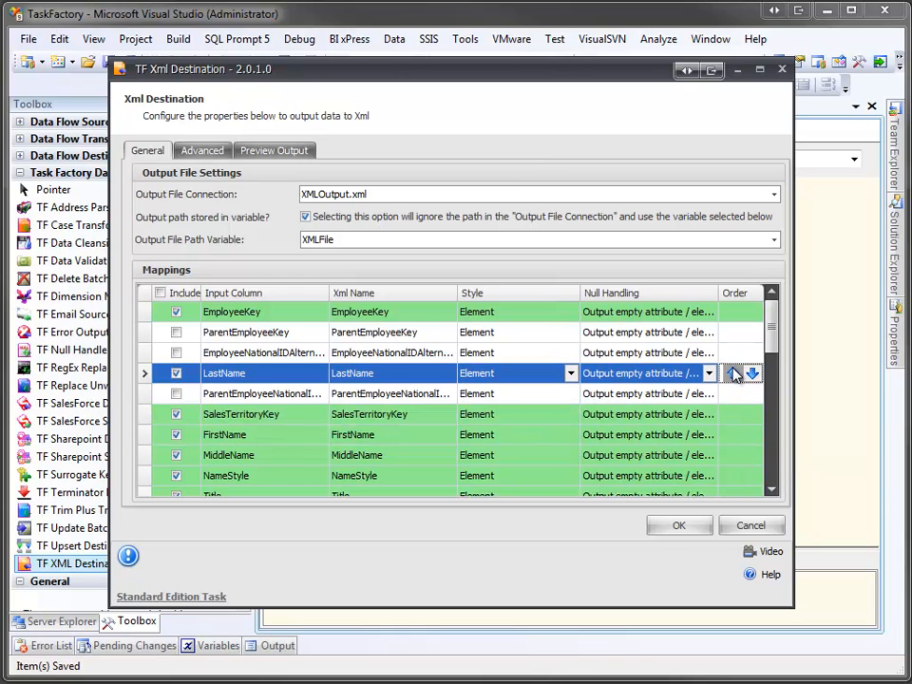
left_click(731, 372)
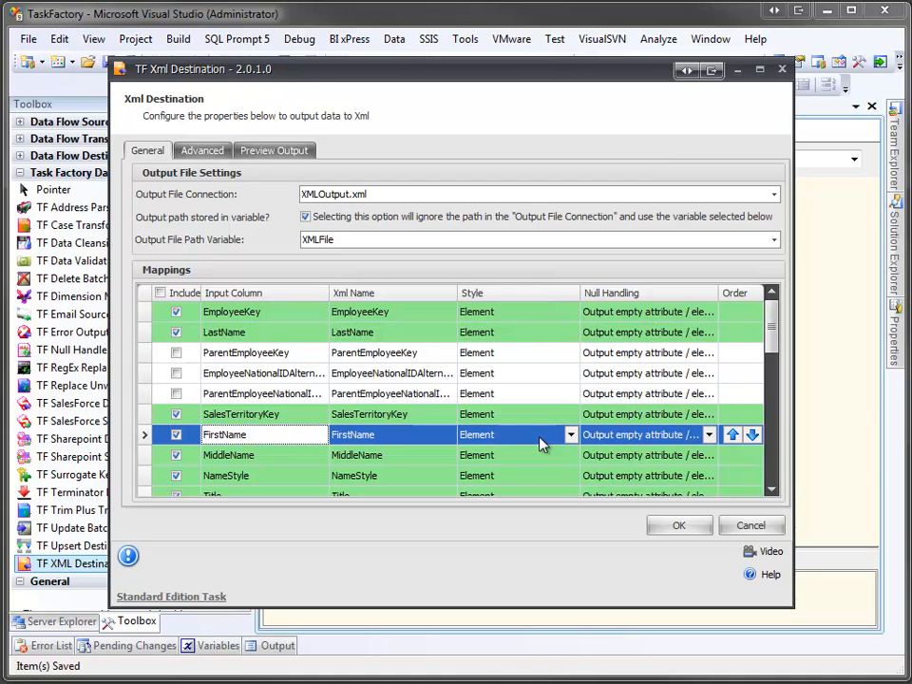
left_click(732, 434)
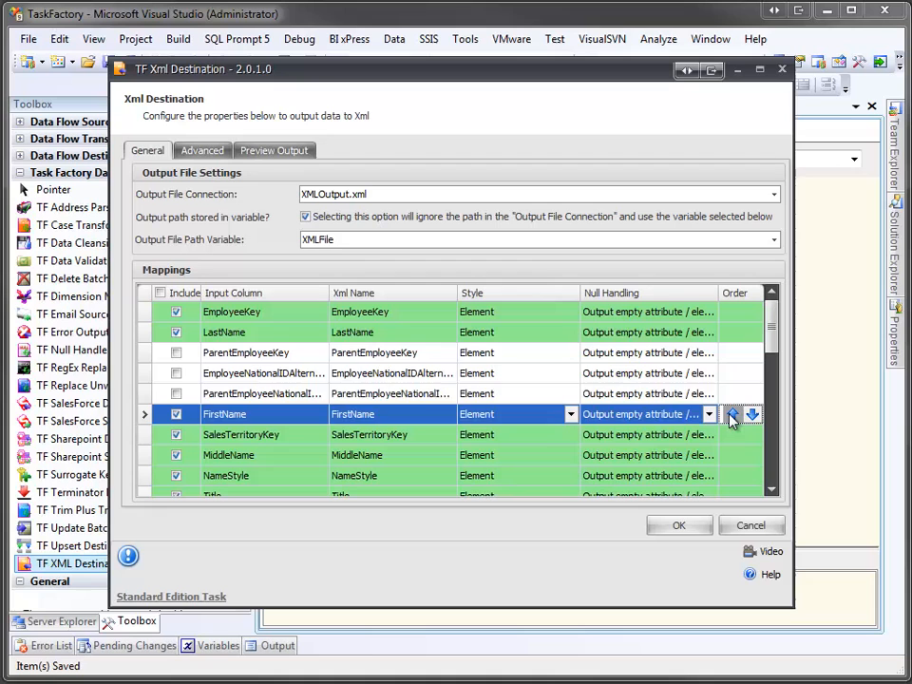
left_click(732, 418)
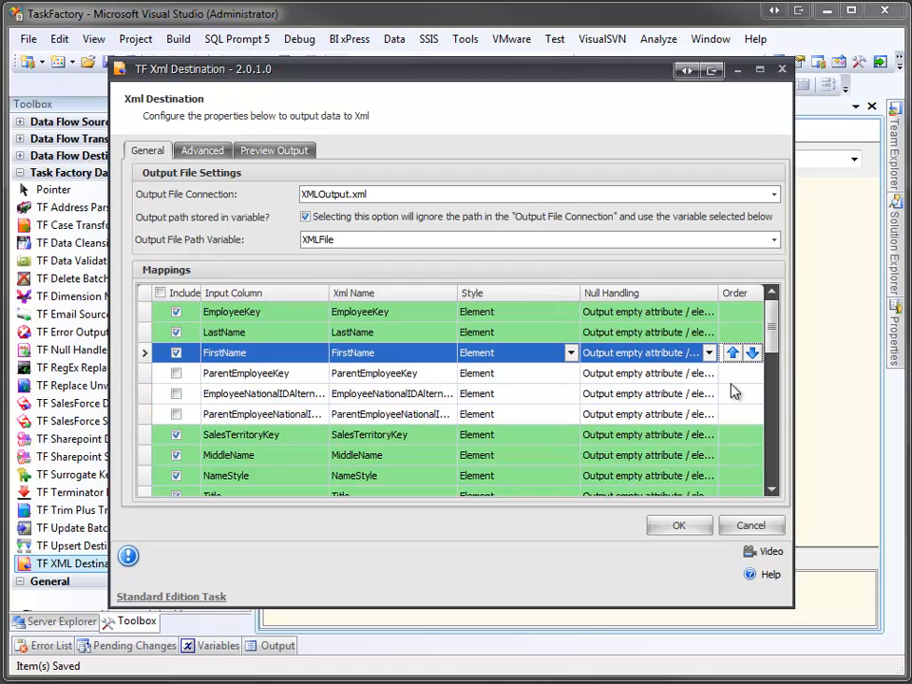
mouse_move(734, 403)
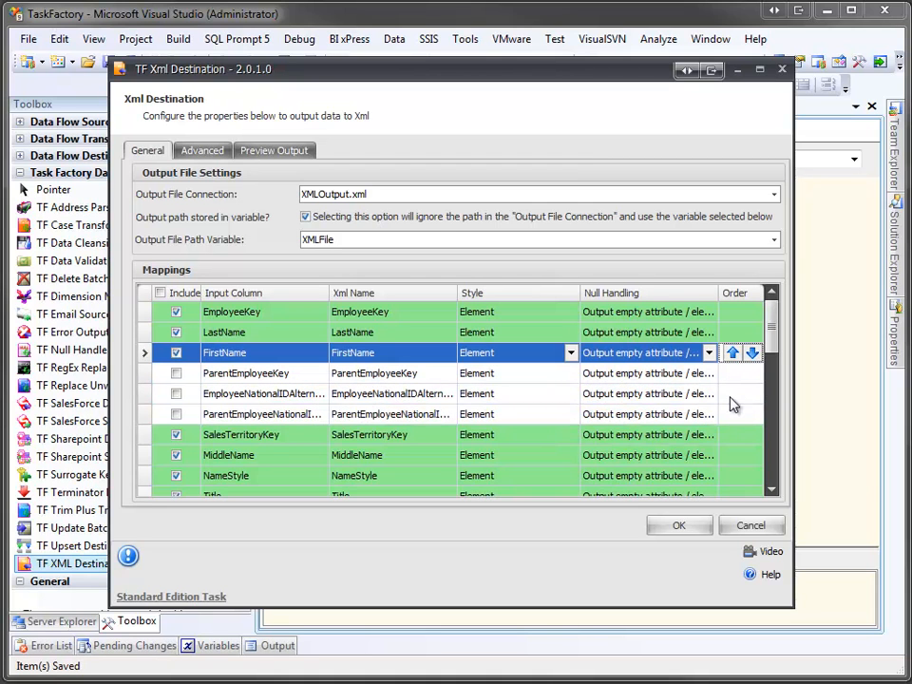
left_click(202, 150)
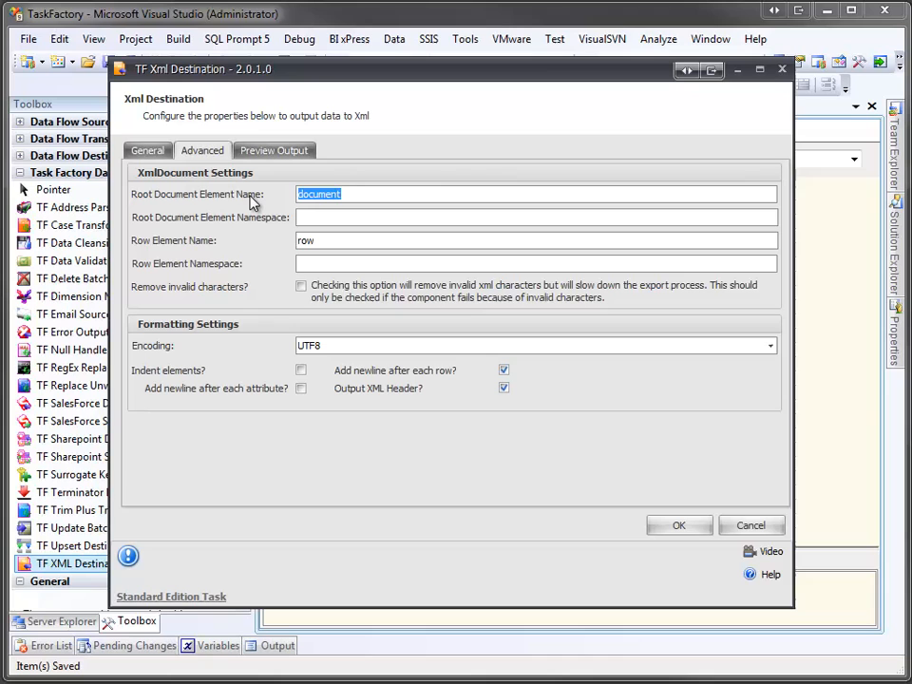
- Name the root document element Employees and the row element Employee
type("Employees")
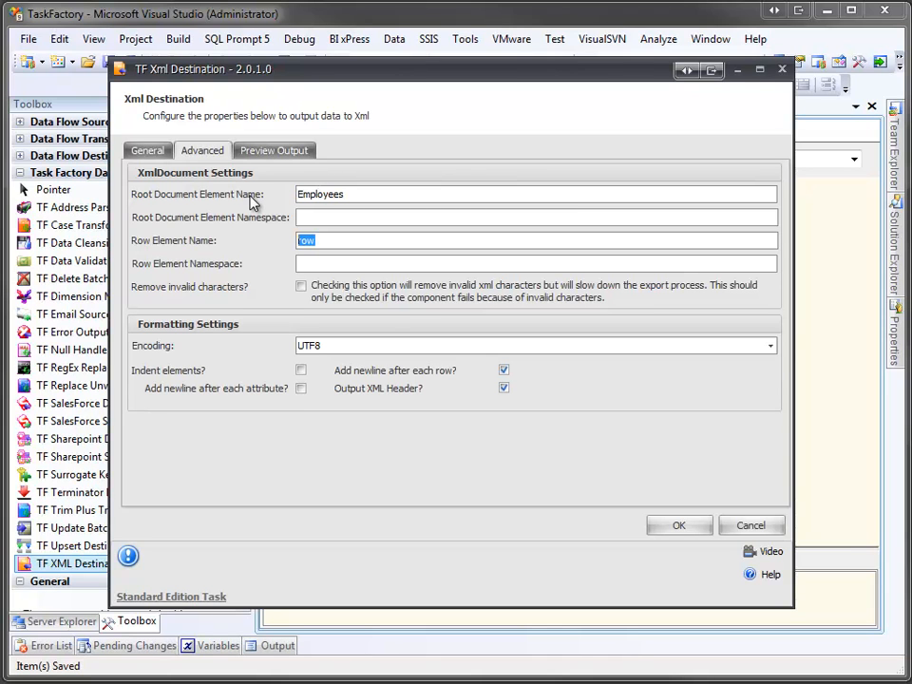
type("Employee")
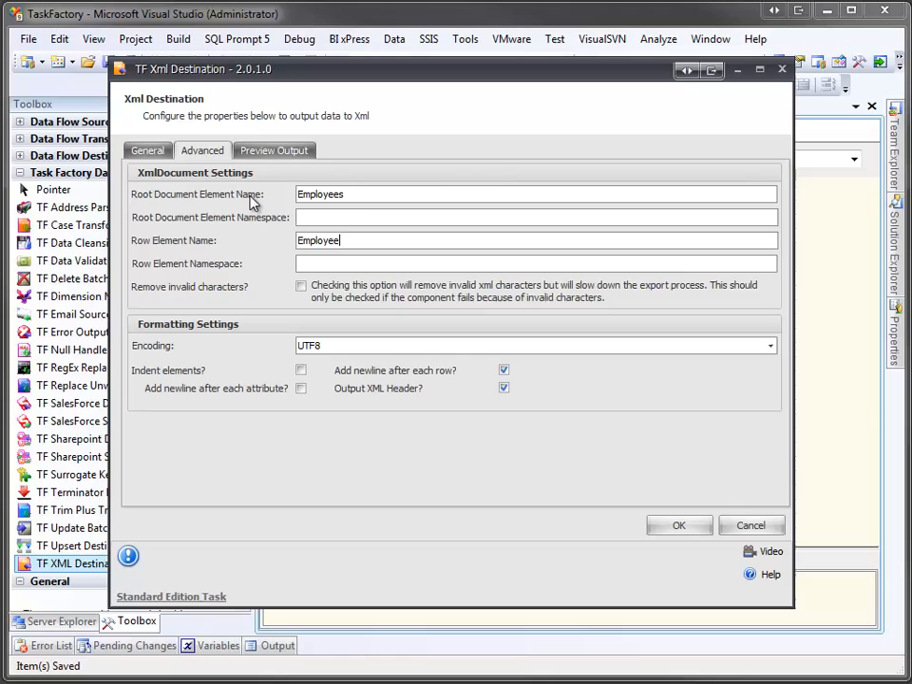
mouse_move(242, 309)
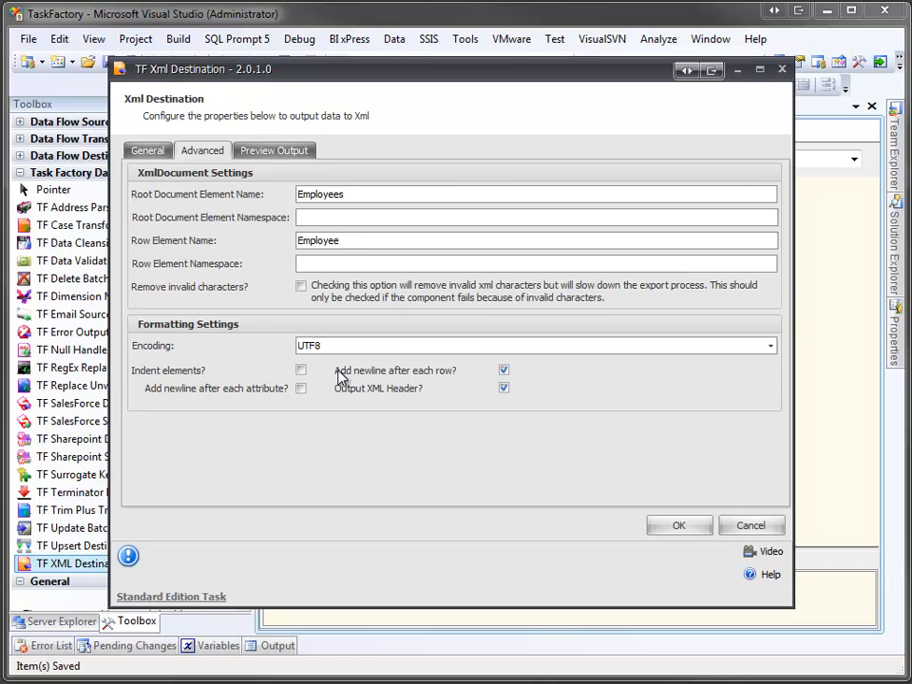
mouse_move(341, 399)
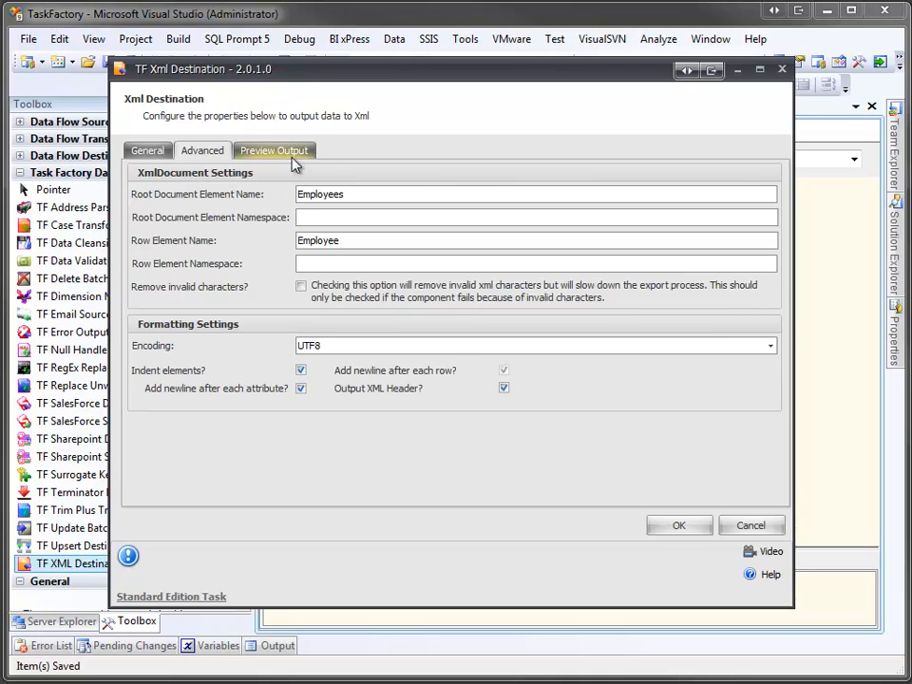
- Preview the indented XML output with the Employees root and Employee rows
left_click(274, 150)
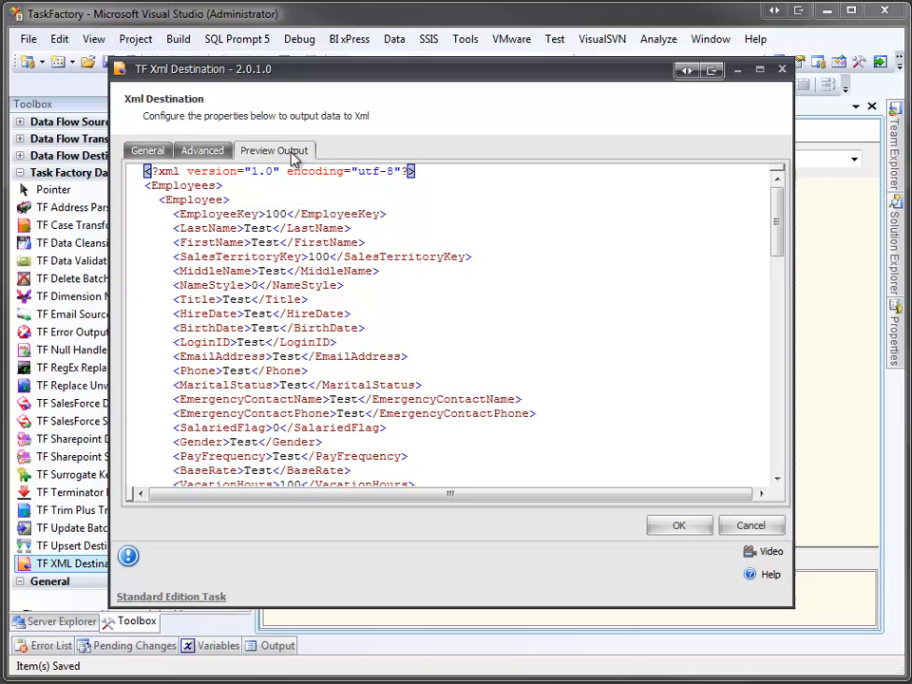
mouse_move(299, 221)
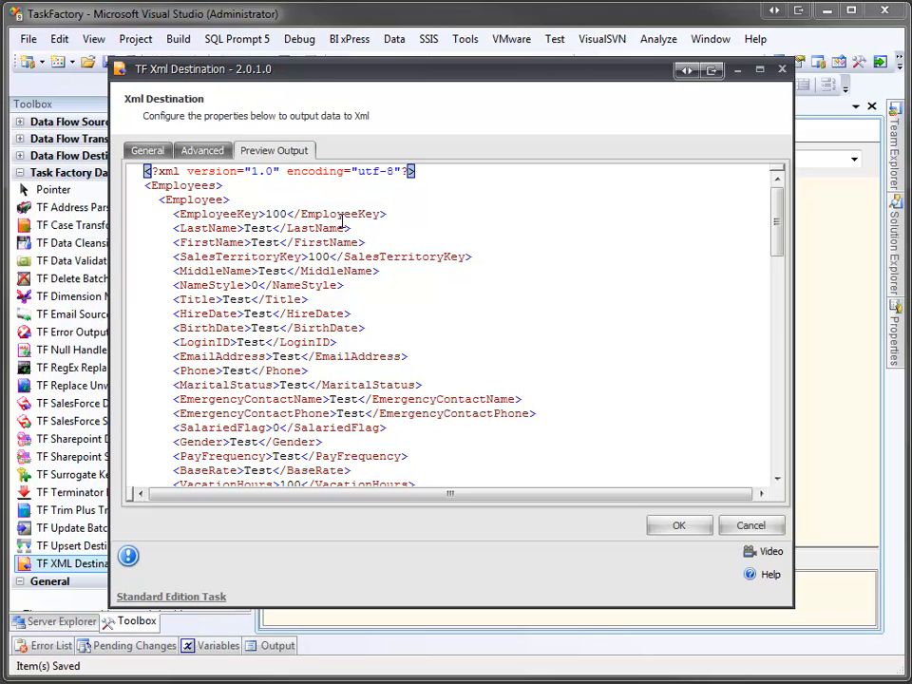
mouse_move(399, 370)
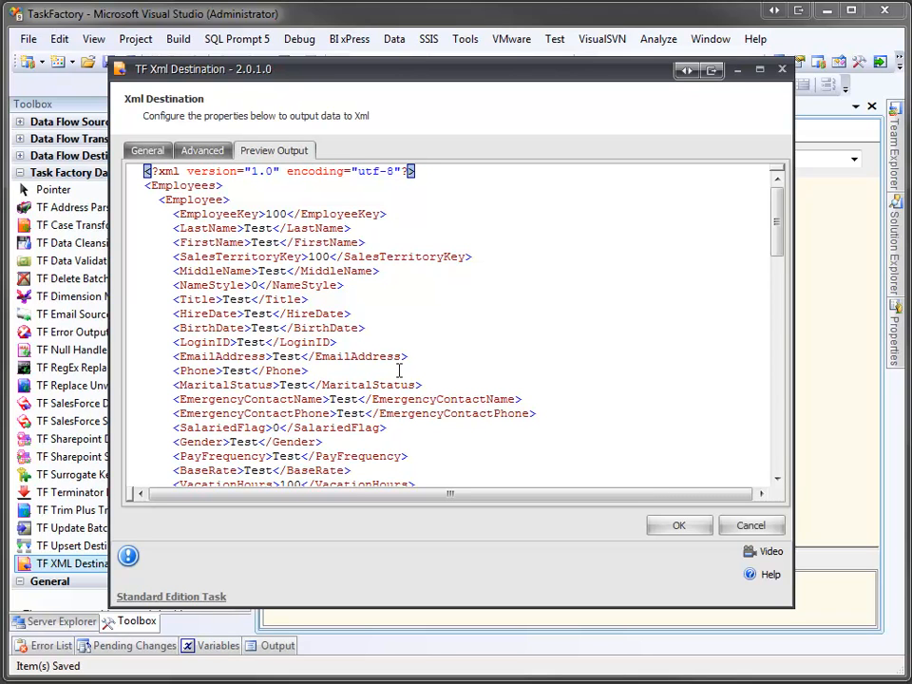
mouse_move(678, 526)
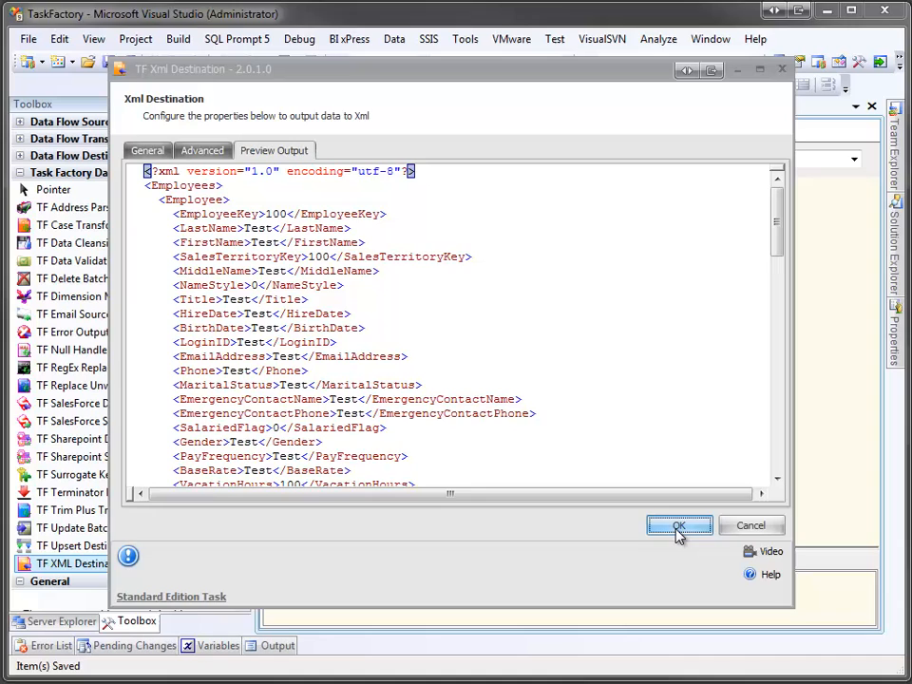
- Save the destination settings, run the package passing 296 rows, then stop debugging
left_click(678, 525)
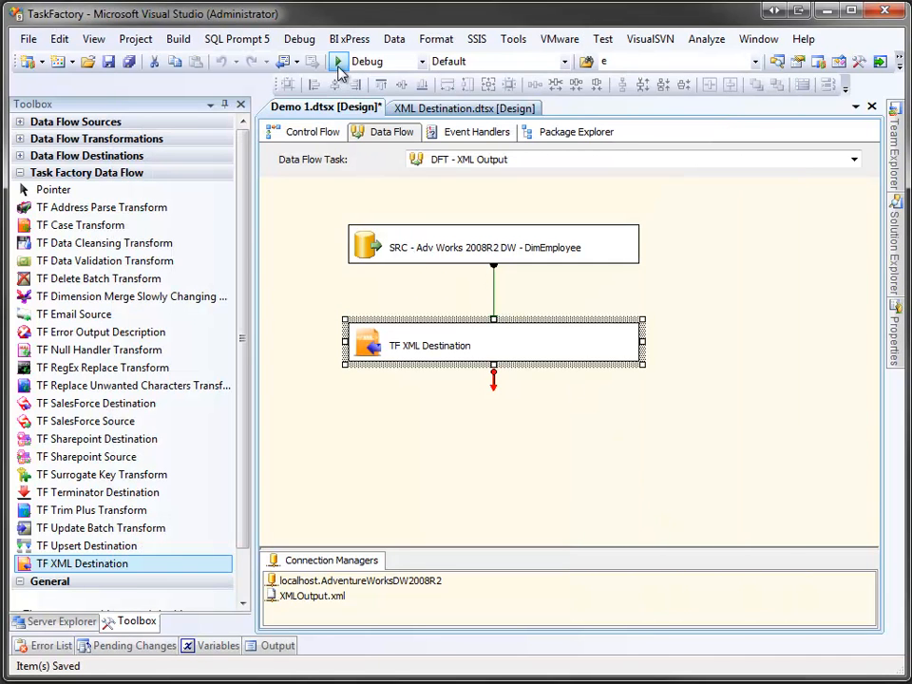
left_click(338, 61)
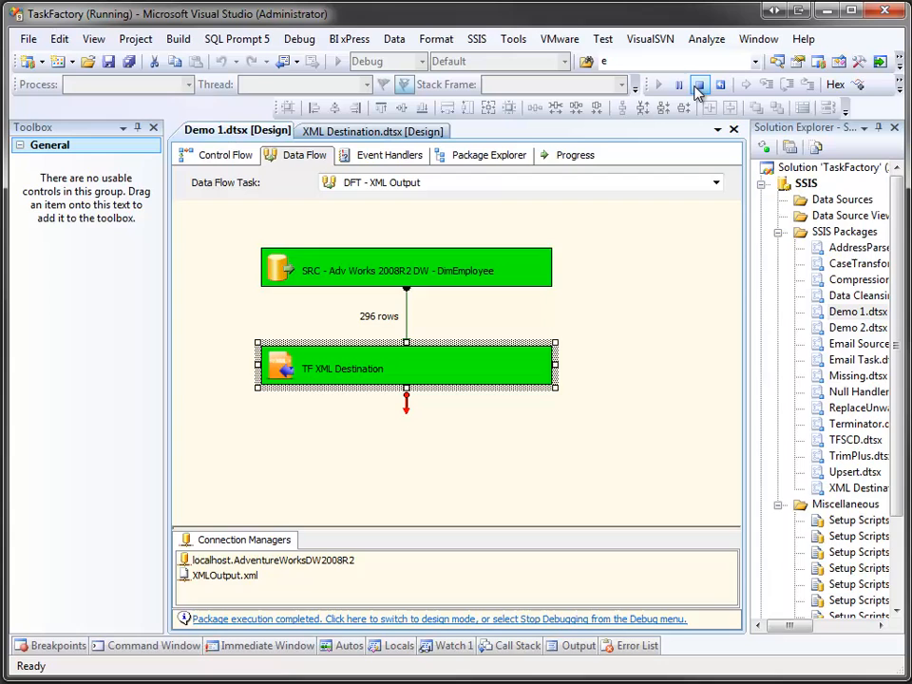
left_click(698, 85)
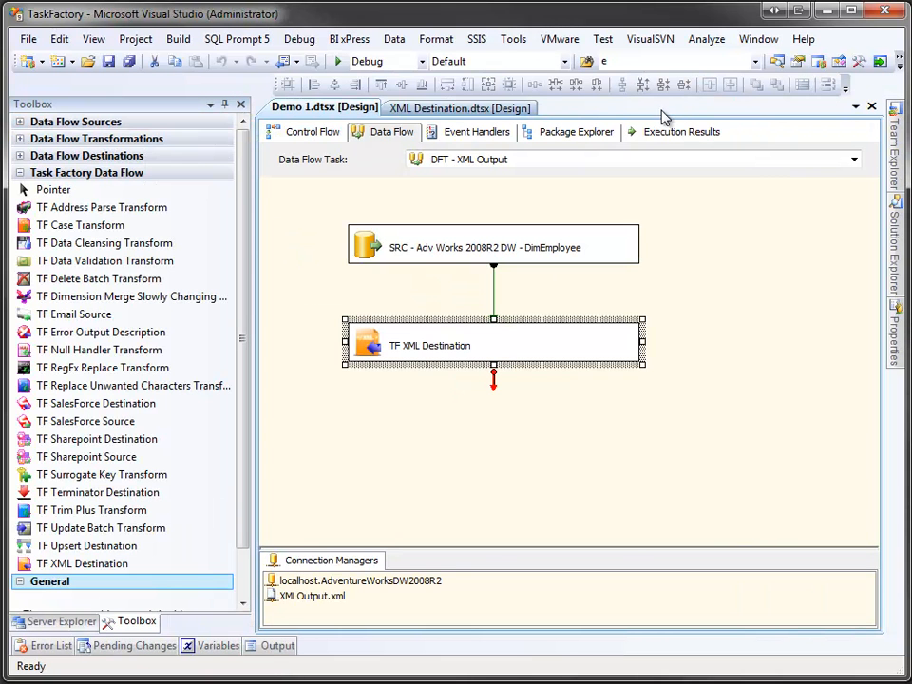
mouse_move(59, 55)
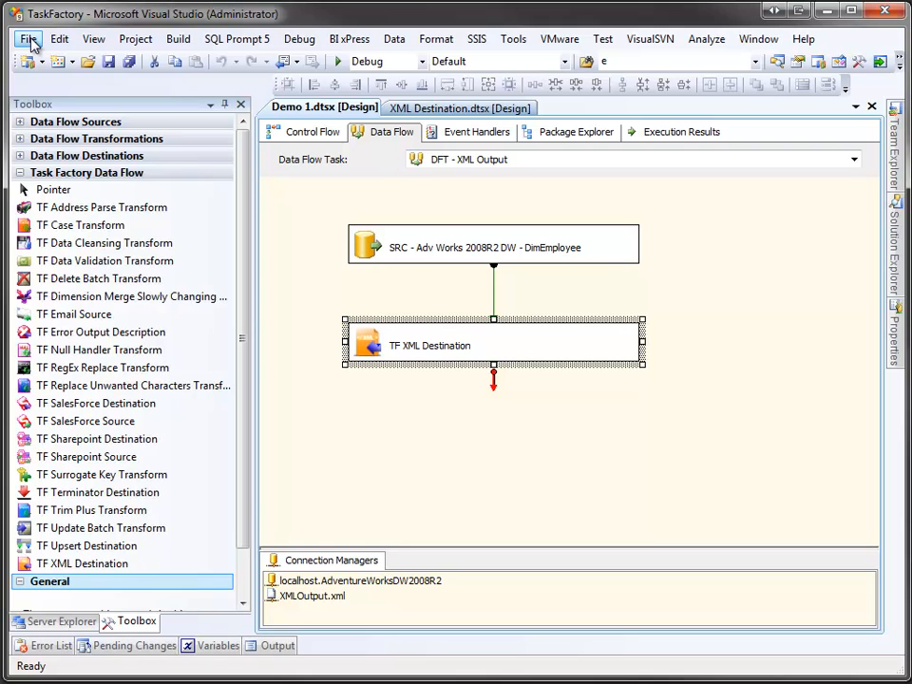
- Bring up the Open File browser and navigate to the Tardis folder
left_click(28, 39)
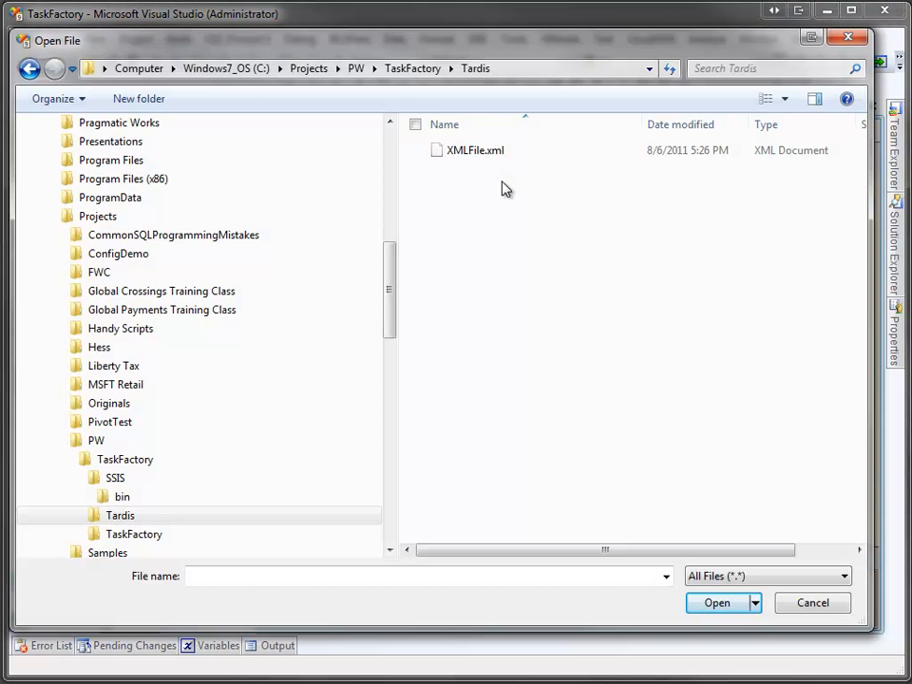
mouse_move(489, 176)
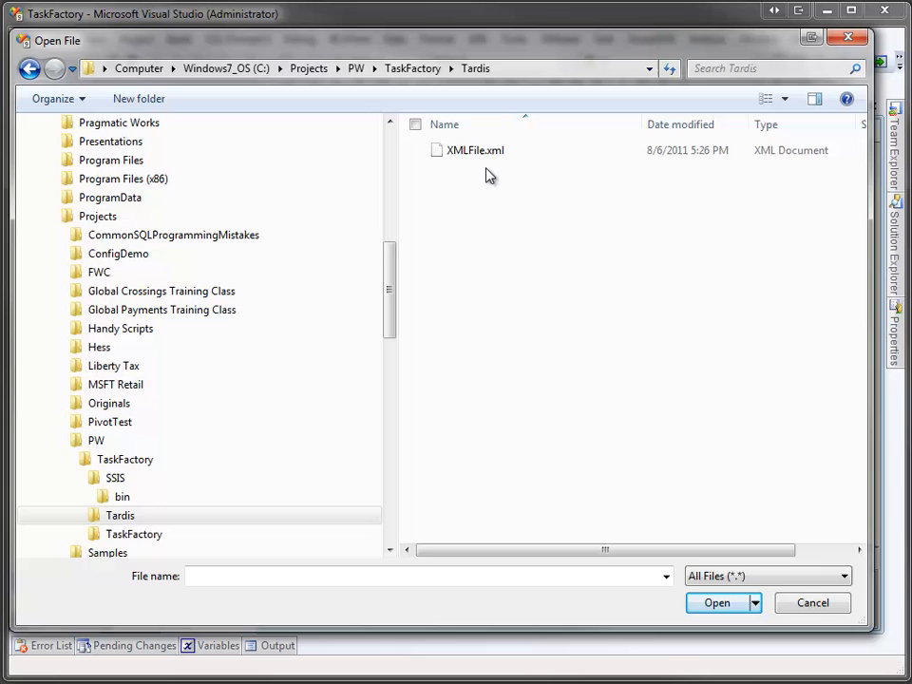
scroll("up", 3)
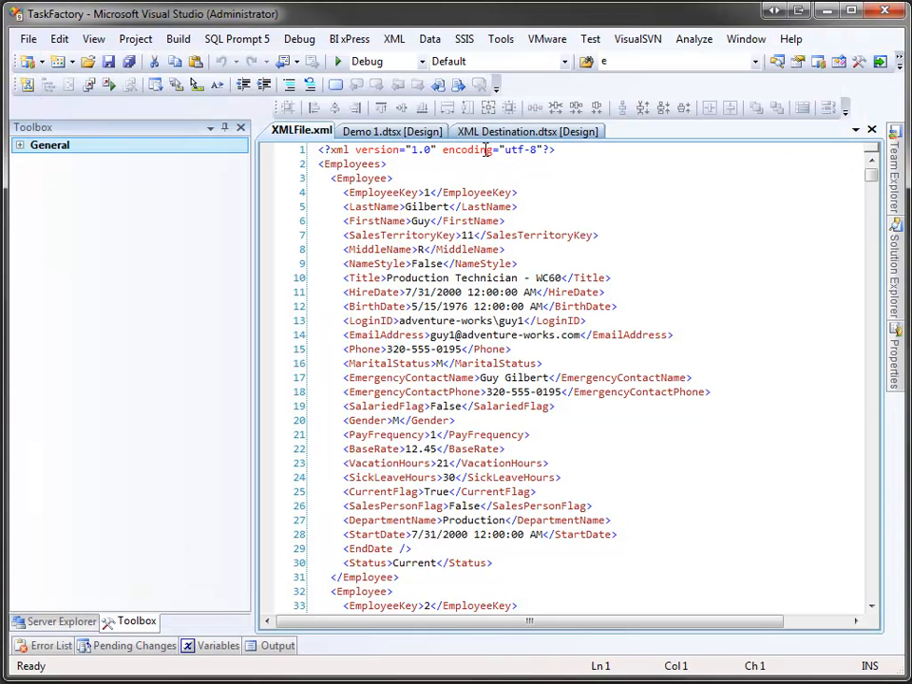
mouse_move(632, 197)
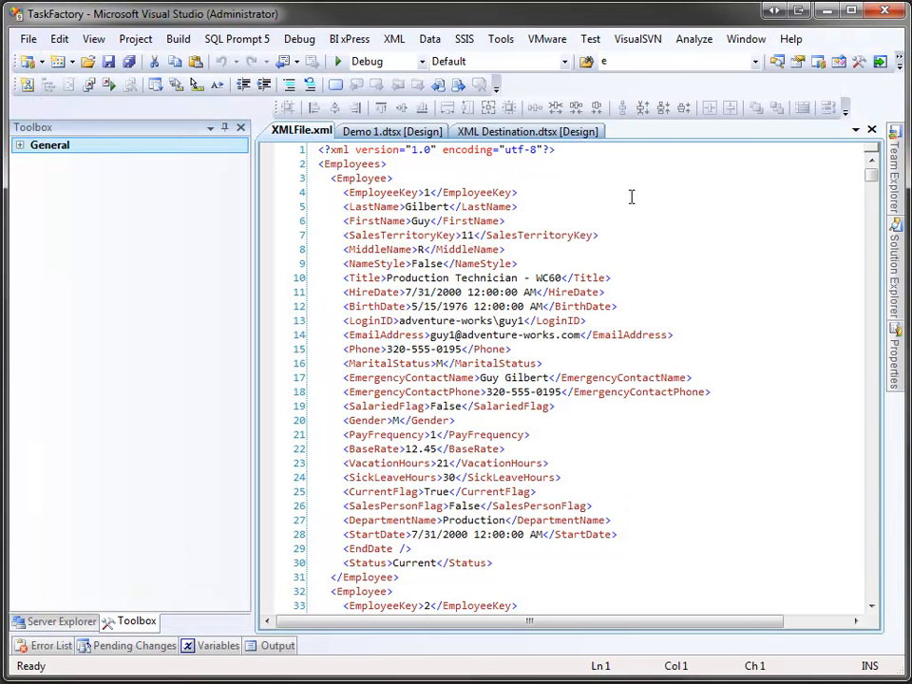
mouse_move(629, 292)
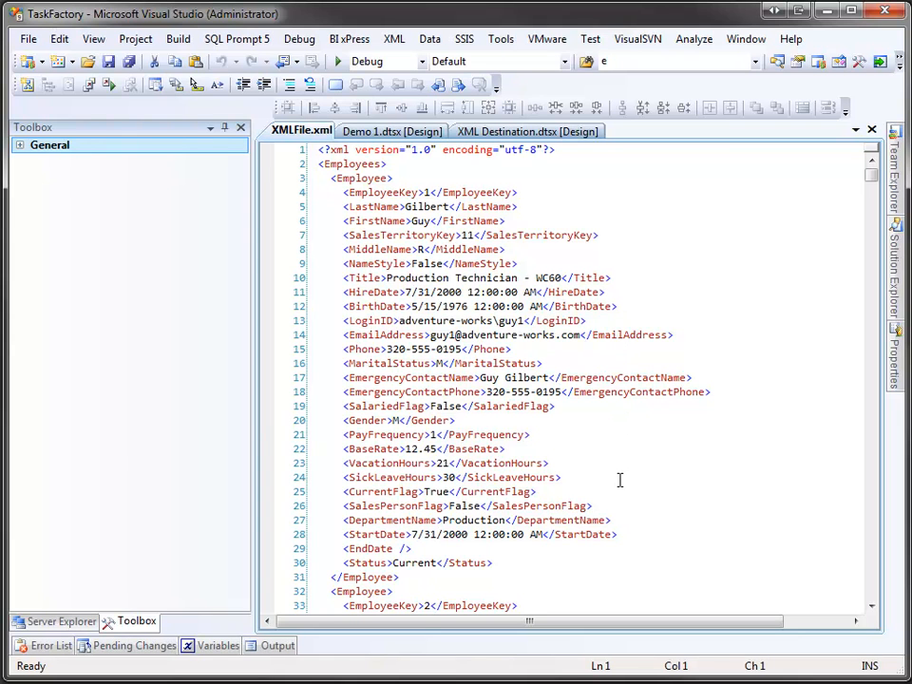
scroll("down", 3)
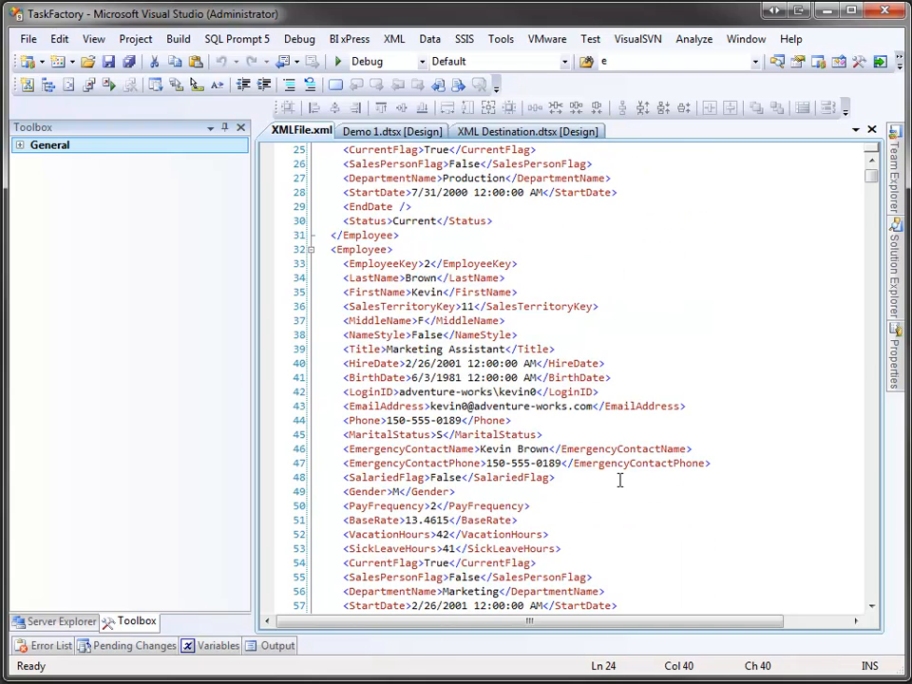
scroll("down", 3)
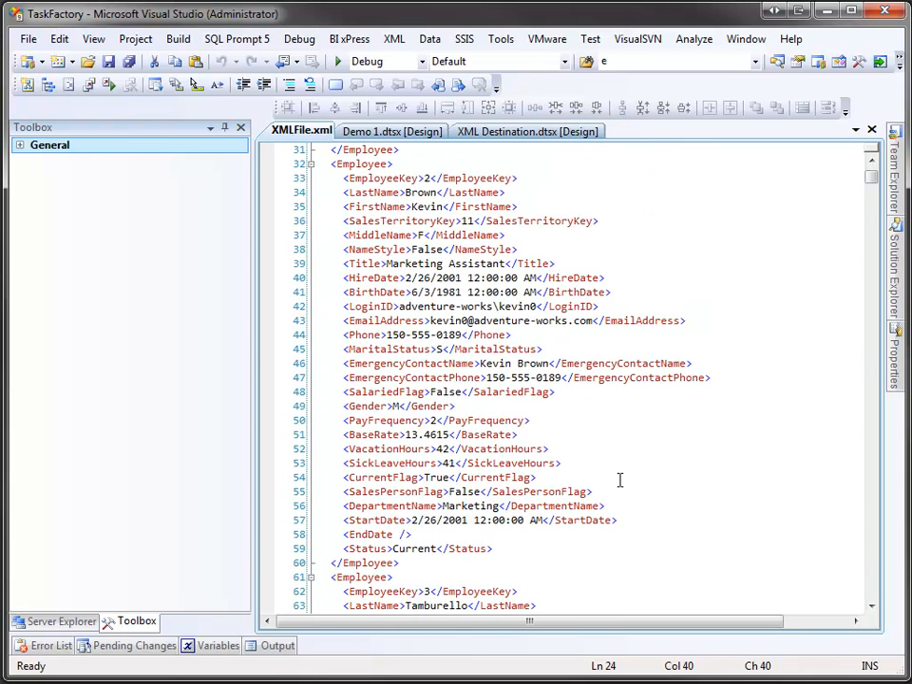